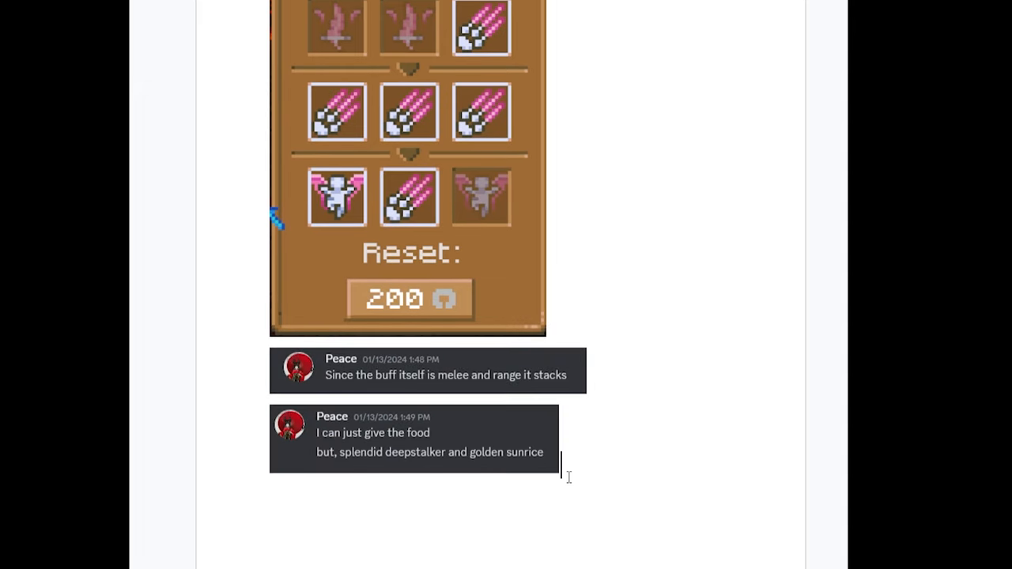
scroll(down, 3)
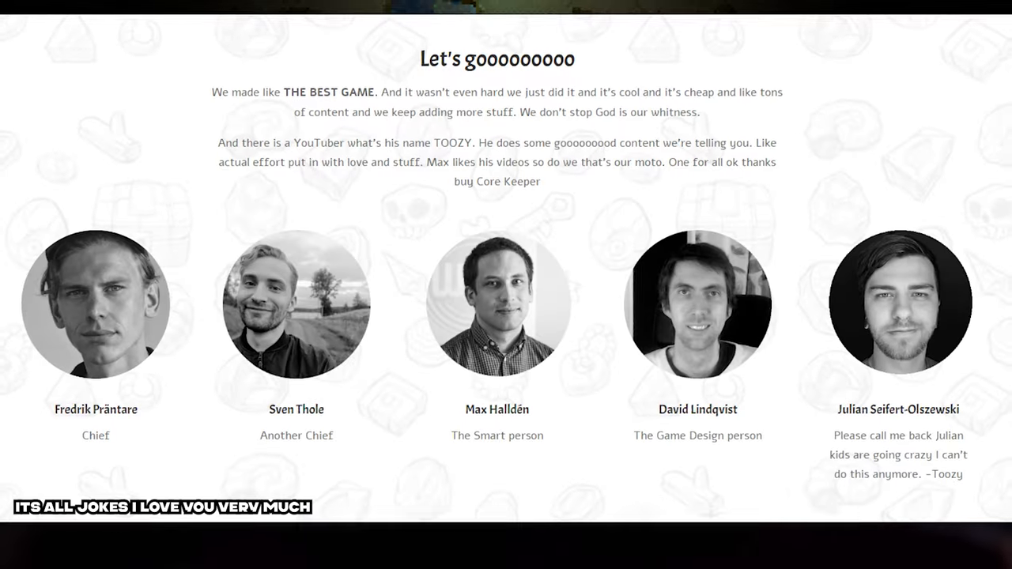
scroll(up, 3)
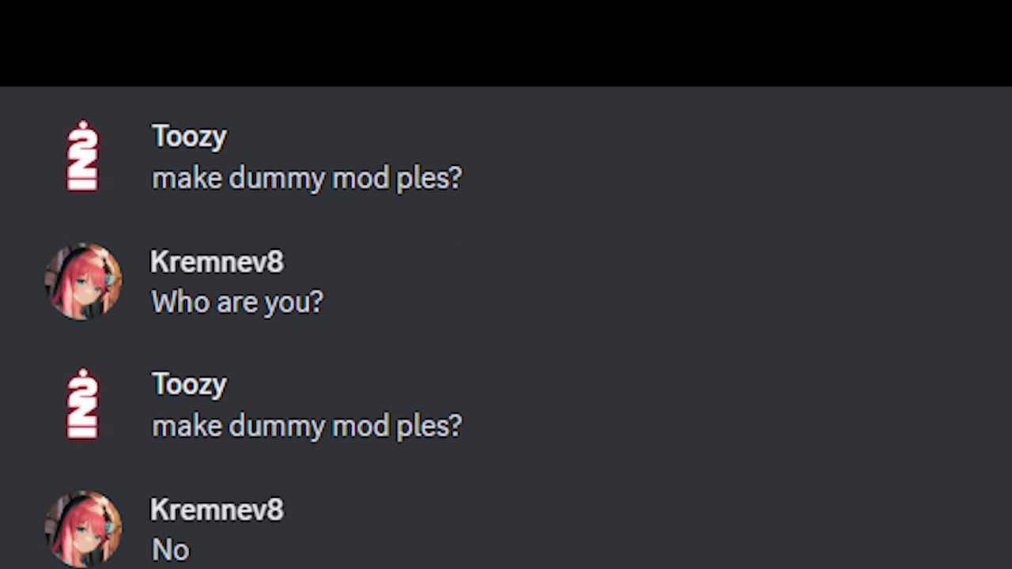
scroll(down, 3)
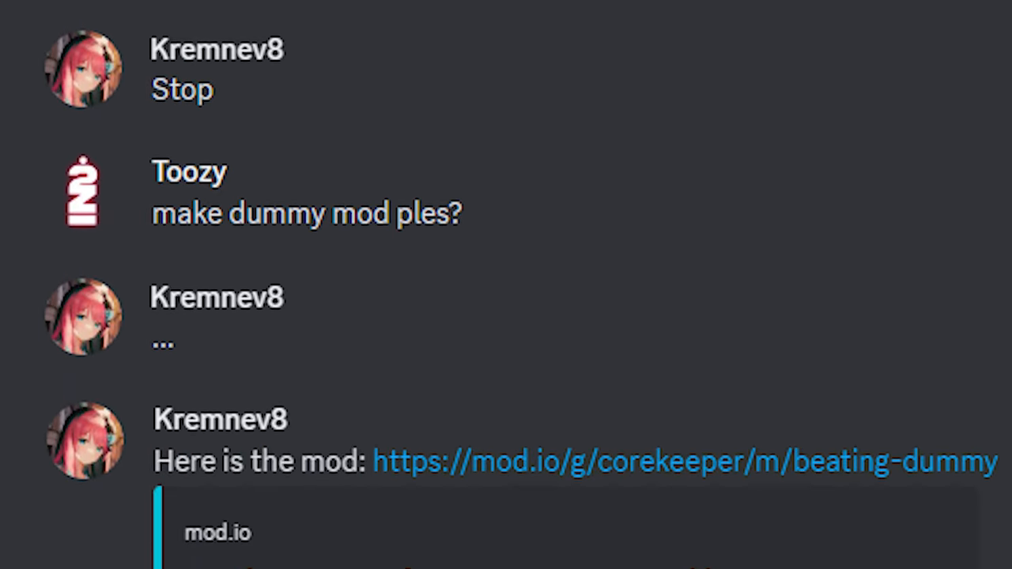